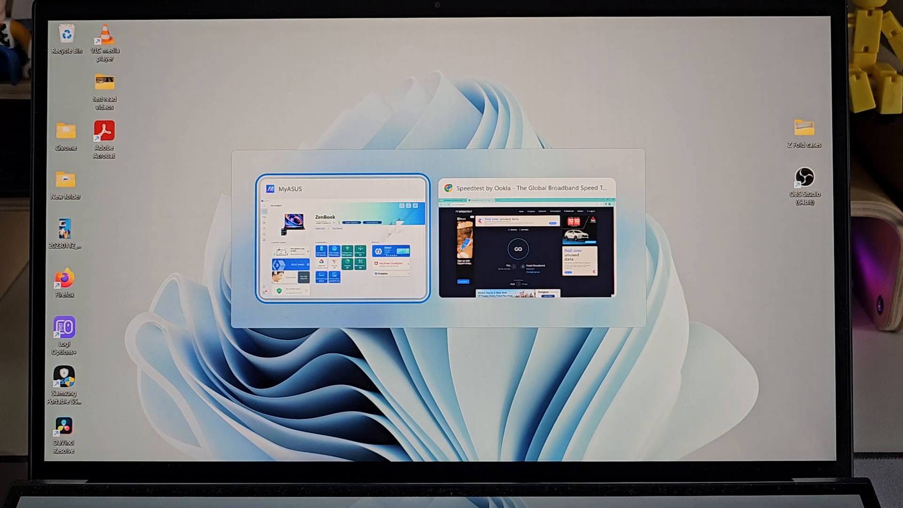
Bring the MyASUS window to the front on its My product home page.
click(340, 238)
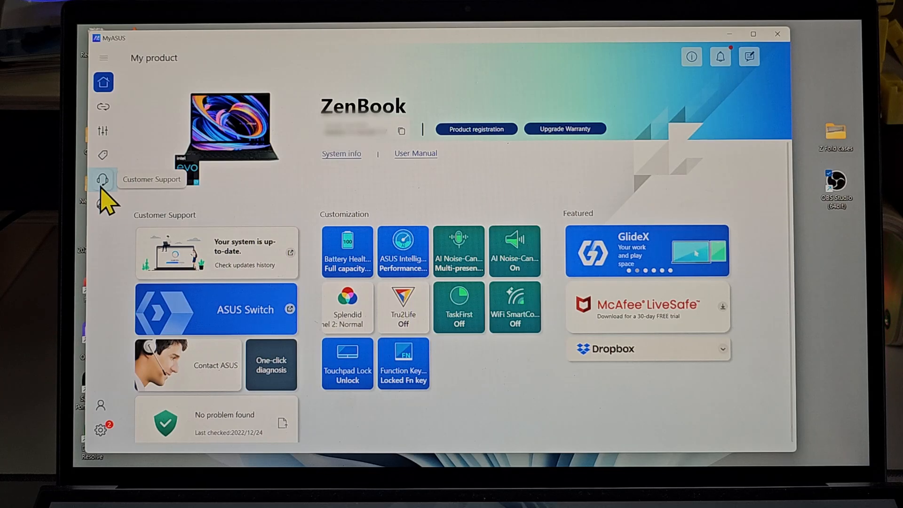
Show Customer Support's System Diagnosis with live CPU, fan, battery and memory readings.
click(104, 179)
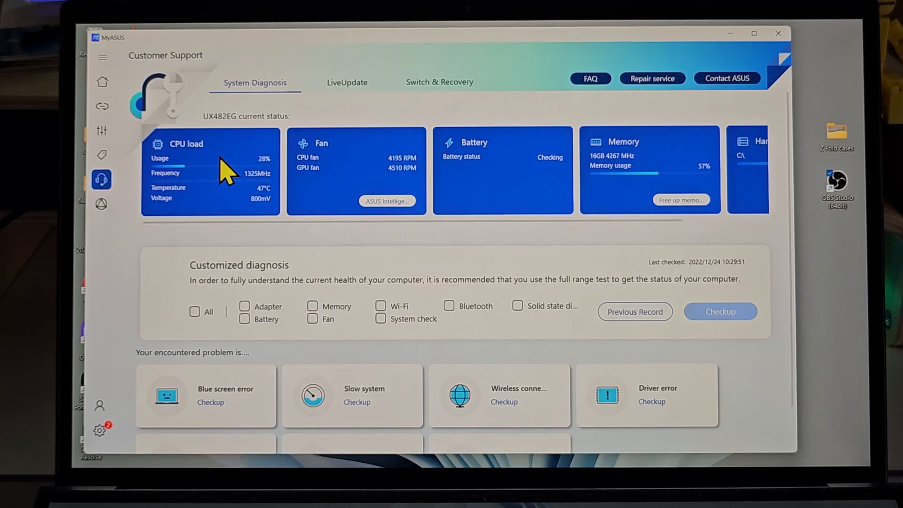
mouse_move(342, 173)
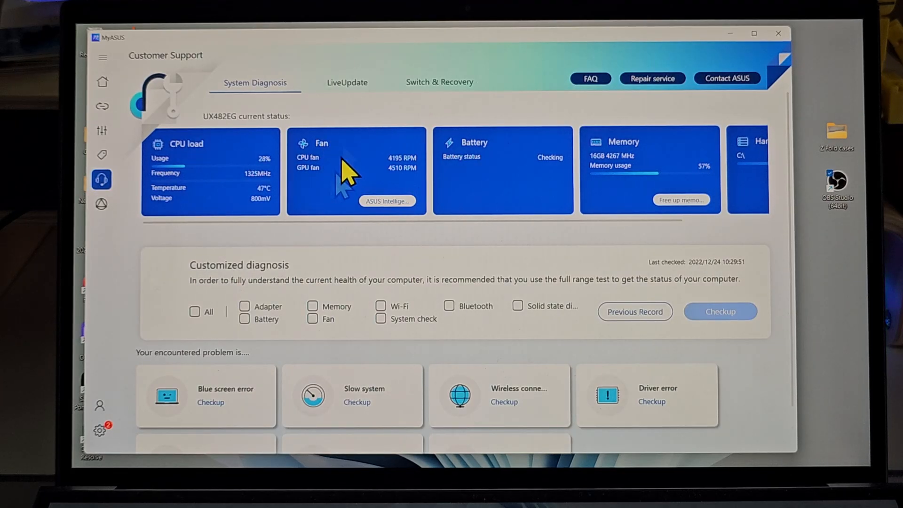
mouse_move(653, 167)
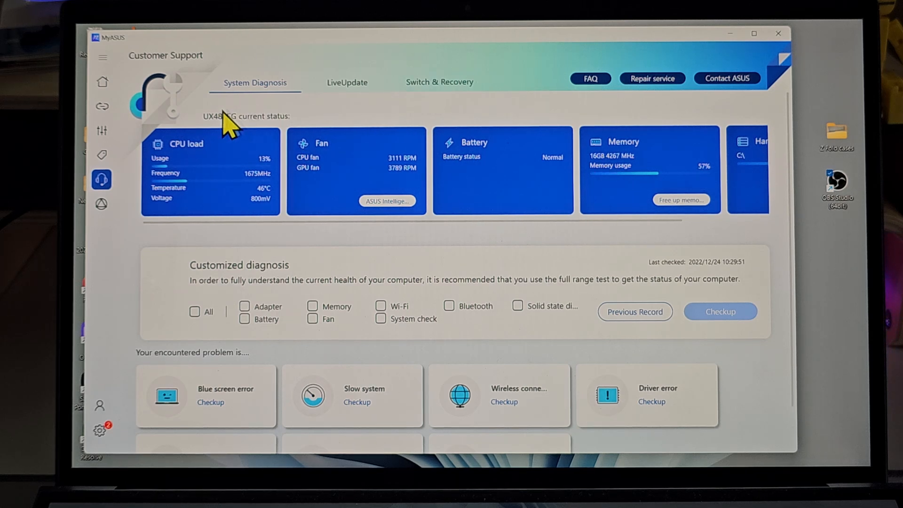
mouse_move(101, 179)
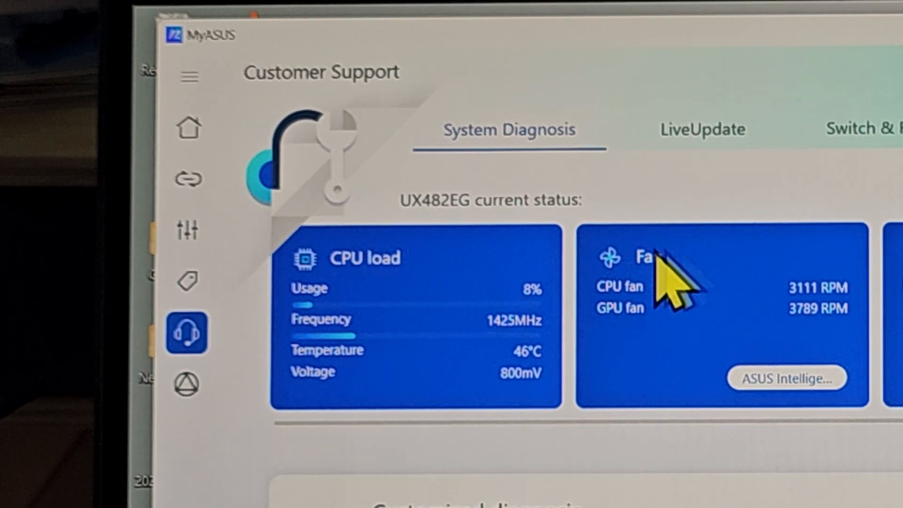
mouse_move(708, 277)
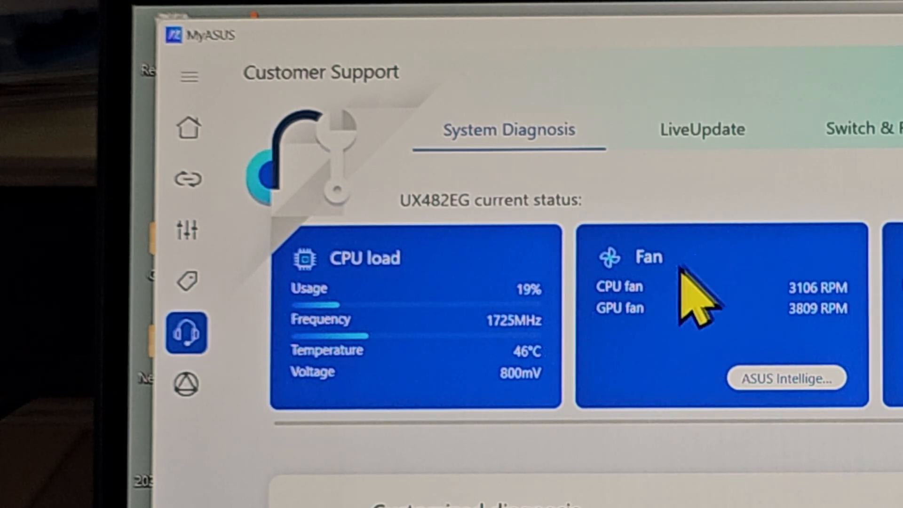
mouse_move(455, 293)
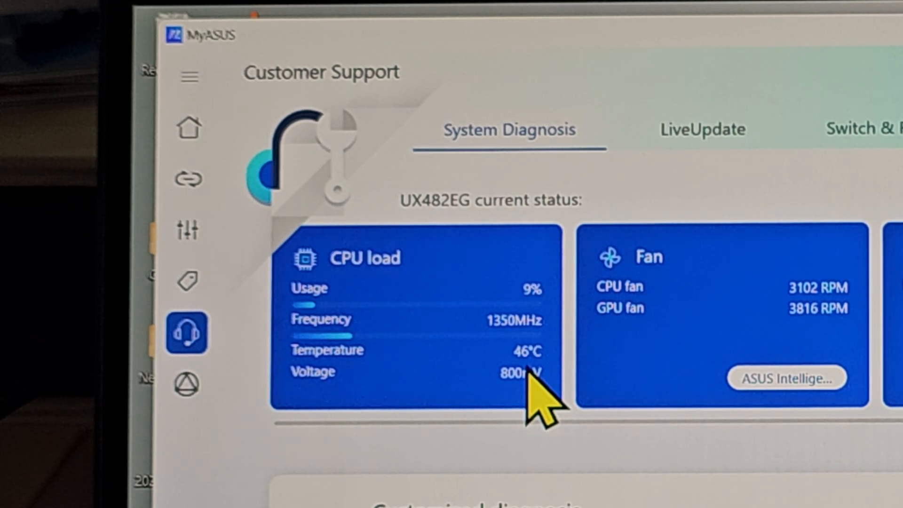
mouse_move(835, 311)
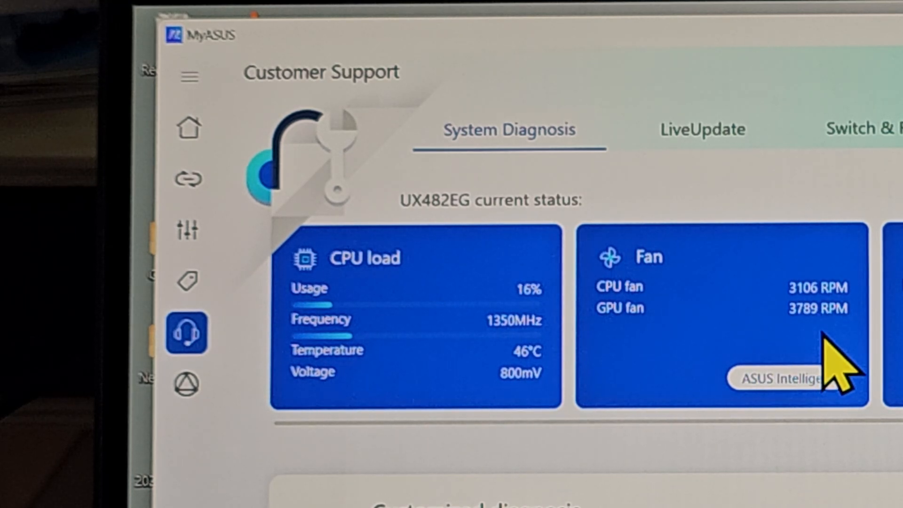
mouse_move(846, 333)
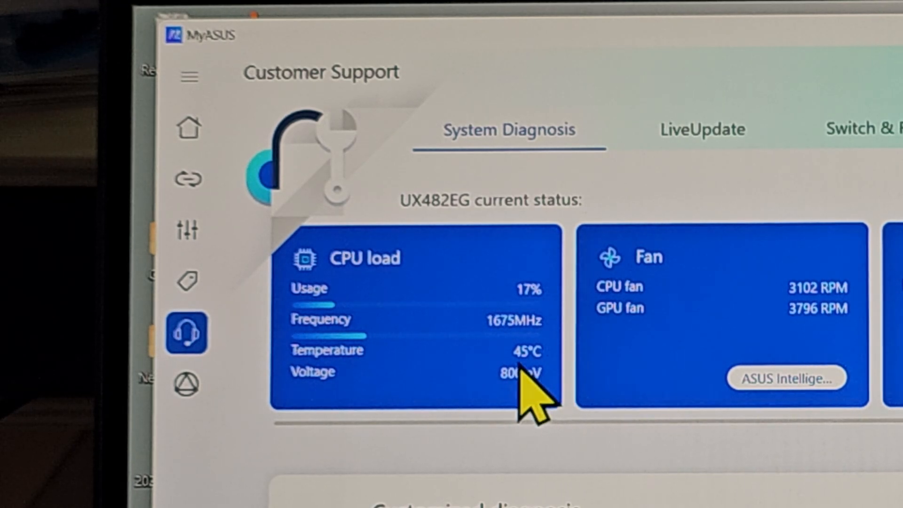
mouse_move(535, 391)
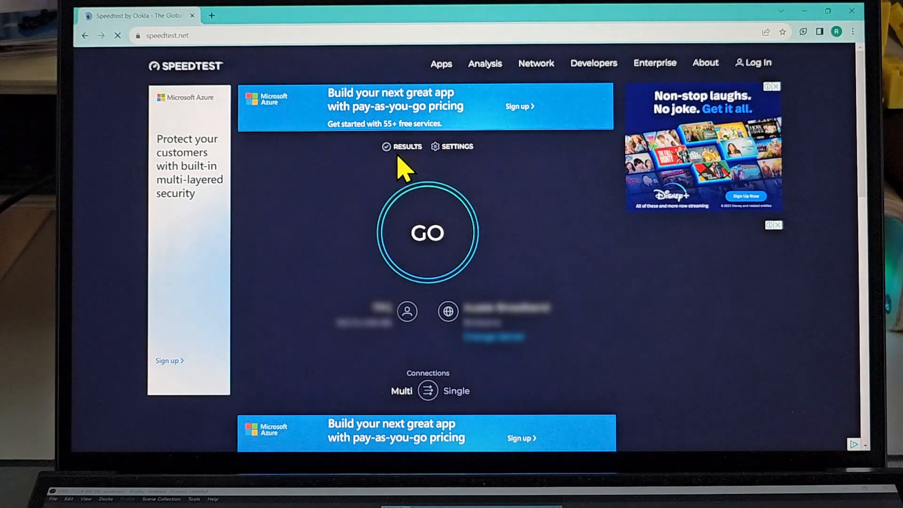
Start the Speedtest run and return to MyASUS diagnosis showing CPU at 36% and 50°C.
click(427, 232)
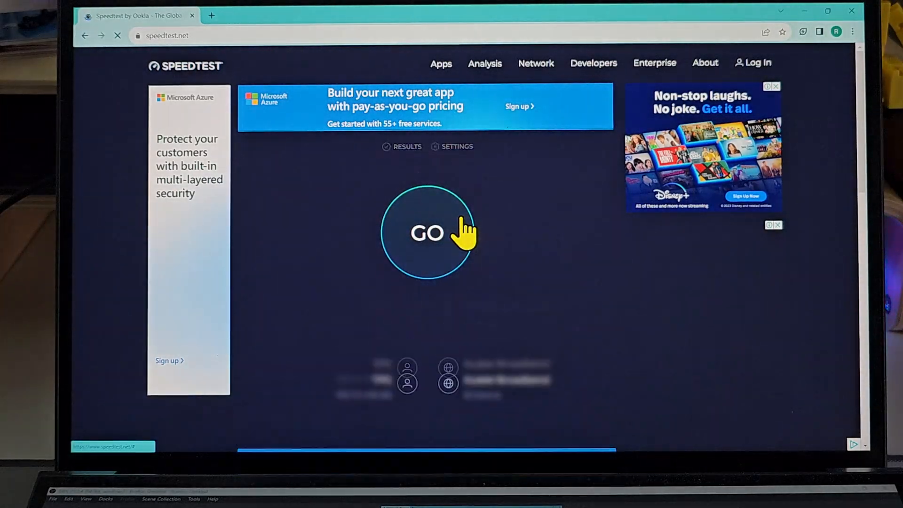
click(427, 232)
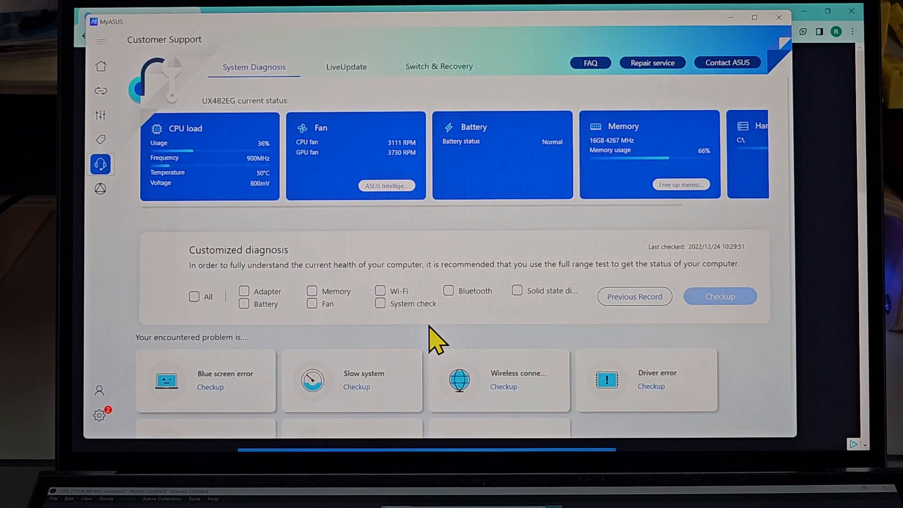
click(386, 439)
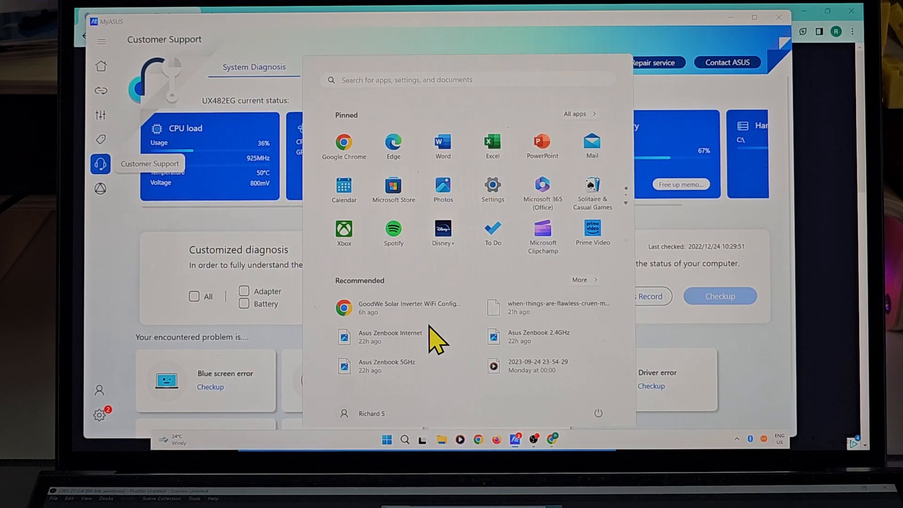
text(davinci Resolve)
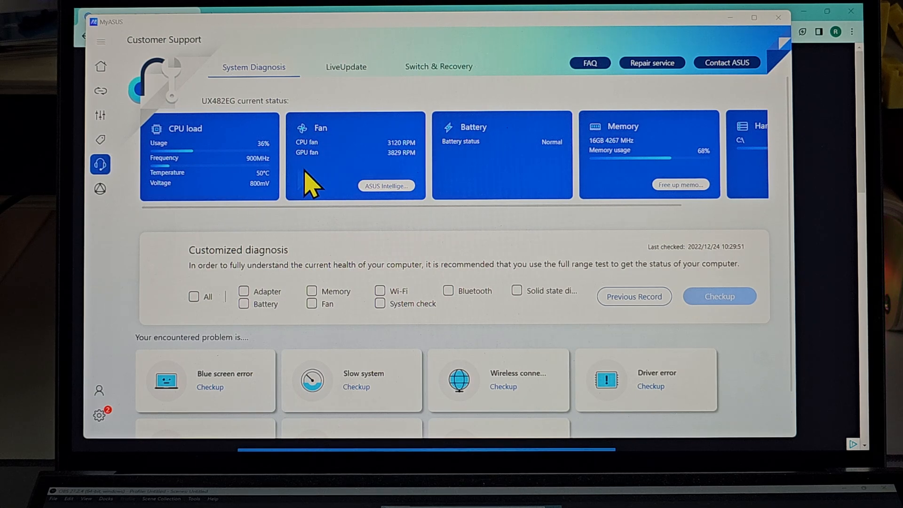
mouse_move(374, 320)
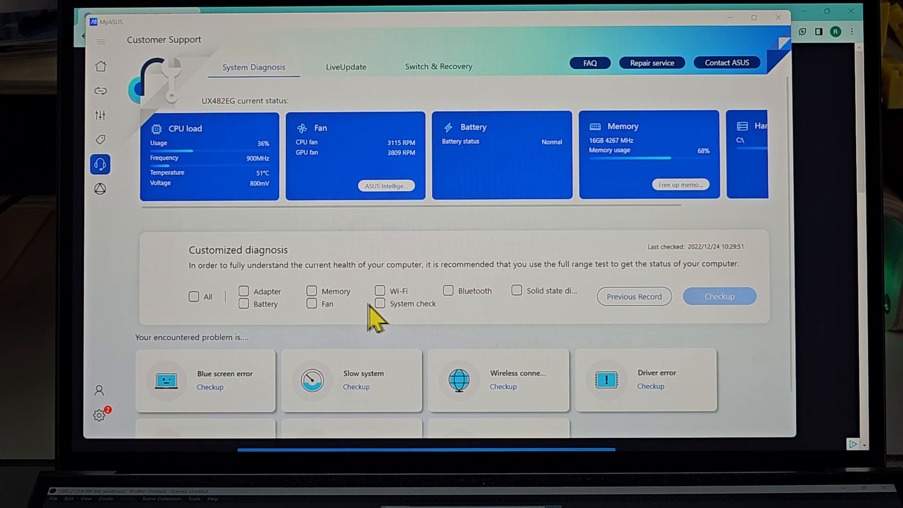
key(alt+tab)
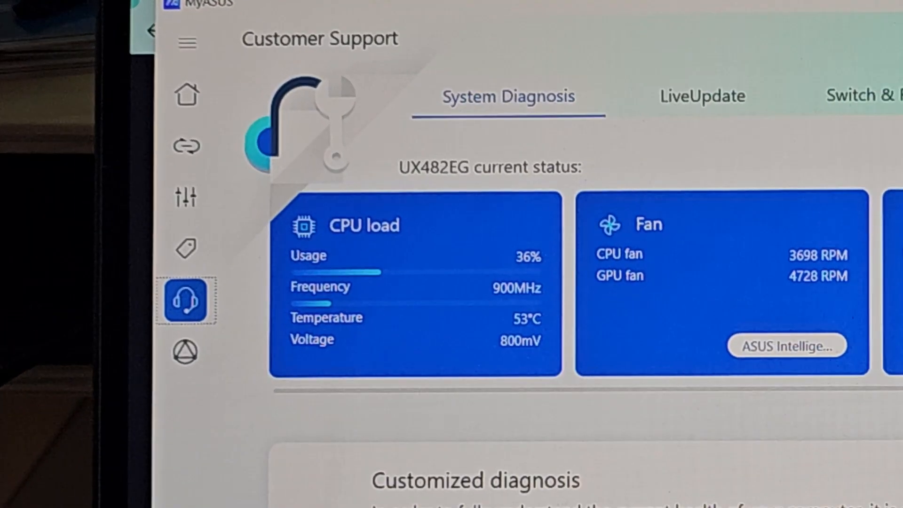
mouse_move(186, 301)
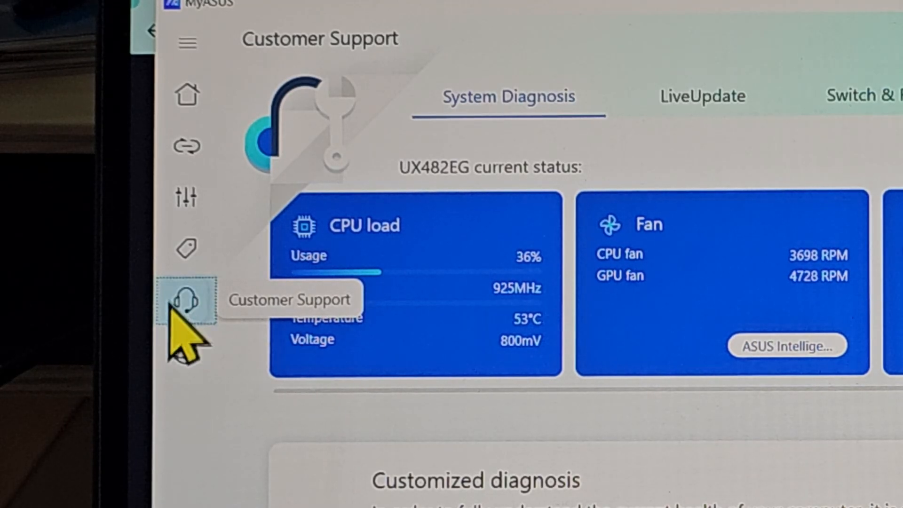
click(185, 300)
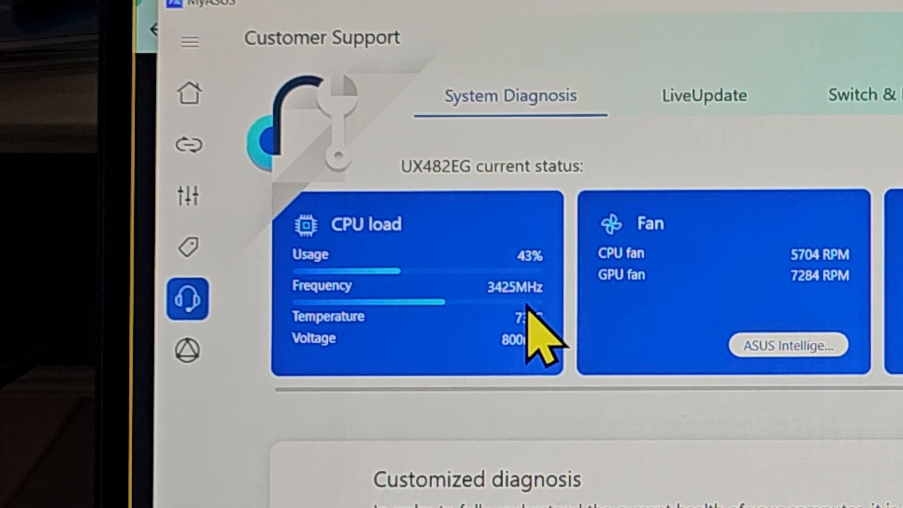
mouse_move(795, 331)
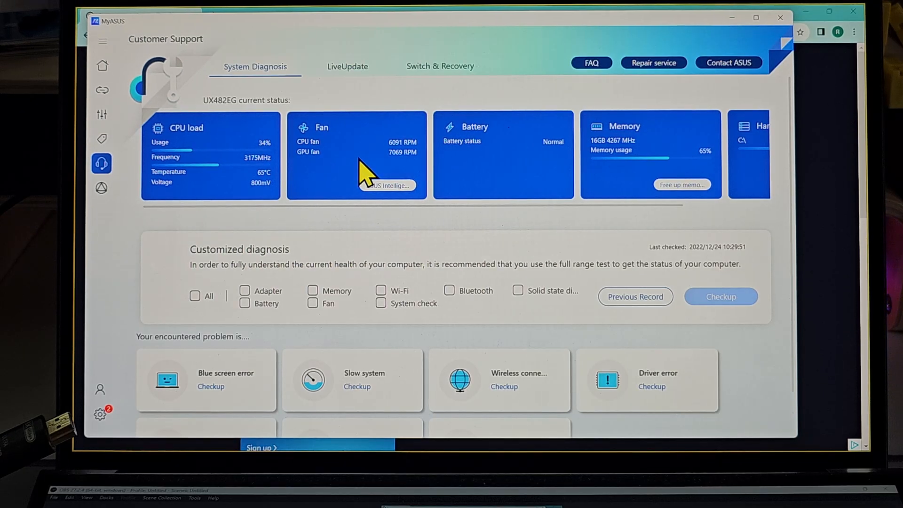
mouse_move(777, 155)
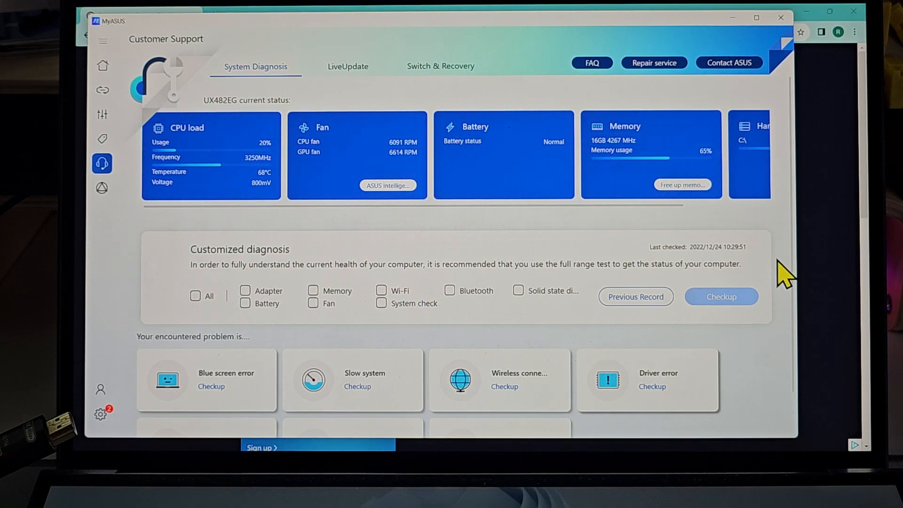
mouse_move(824, 184)
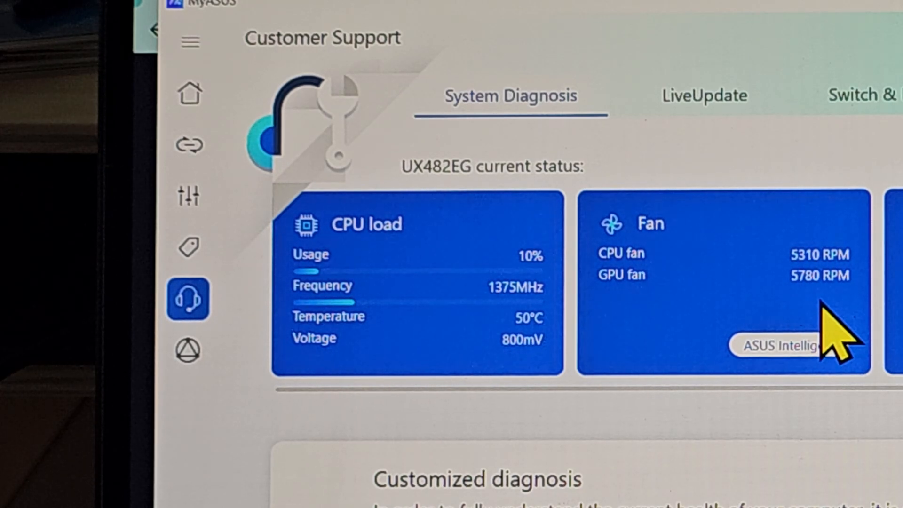
mouse_move(529, 357)
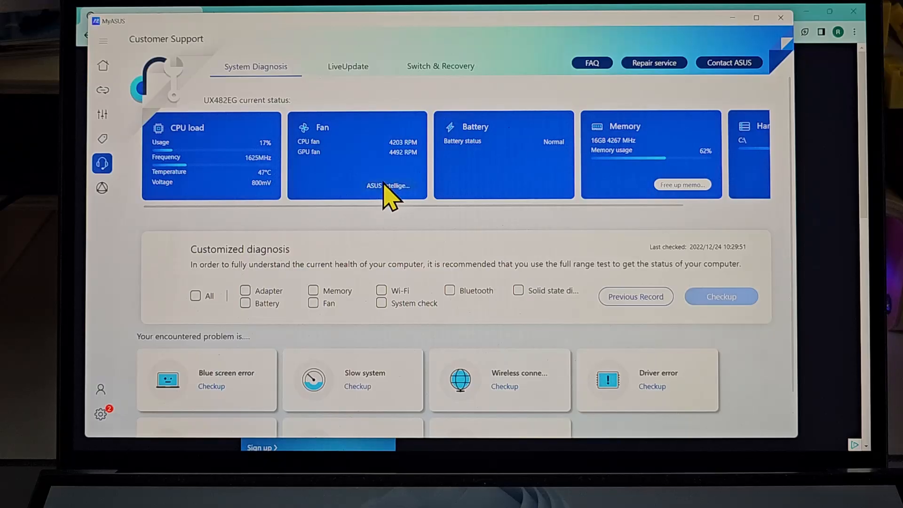
Switch ASUS Intelligent Performance Technology from Performance to Whisper mode via the Fan card.
click(103, 114)
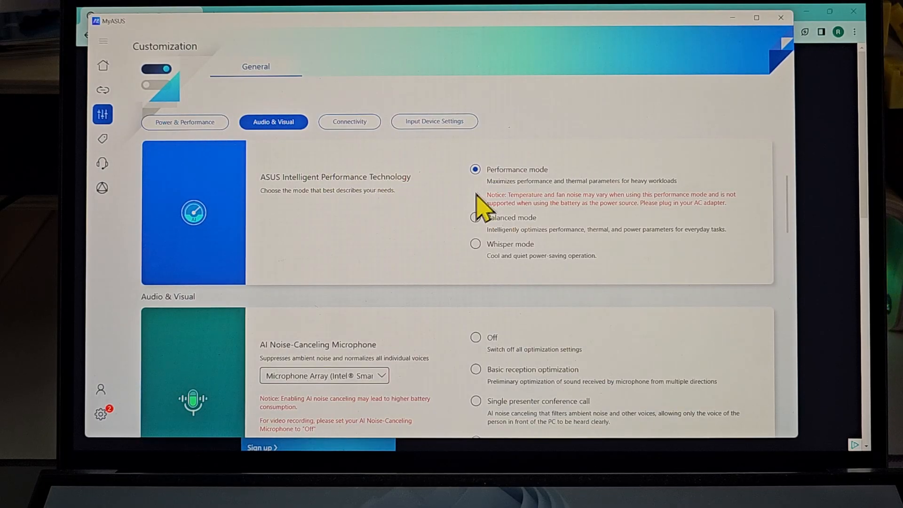
click(475, 243)
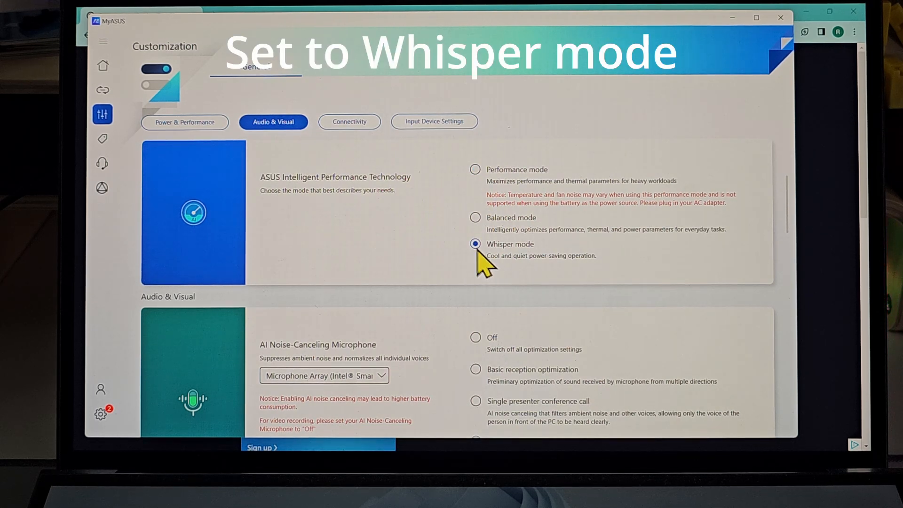
mouse_move(102, 163)
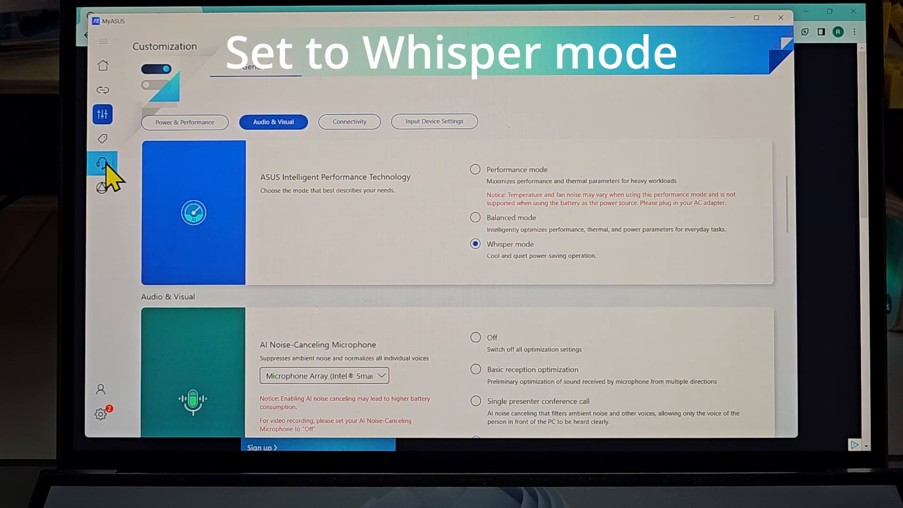
Return to System Diagnosis showing CPU 17%, 47°C and fans near 4203/4492 RPM.
click(101, 163)
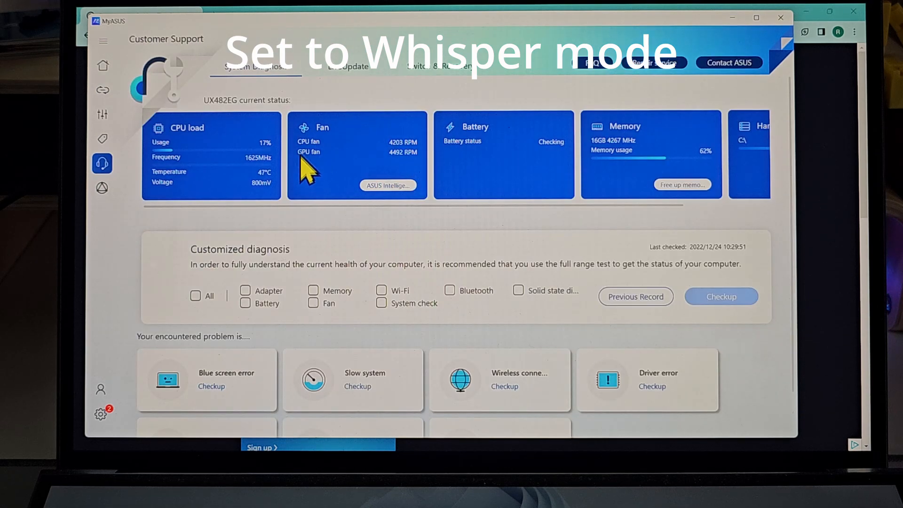
mouse_move(339, 144)
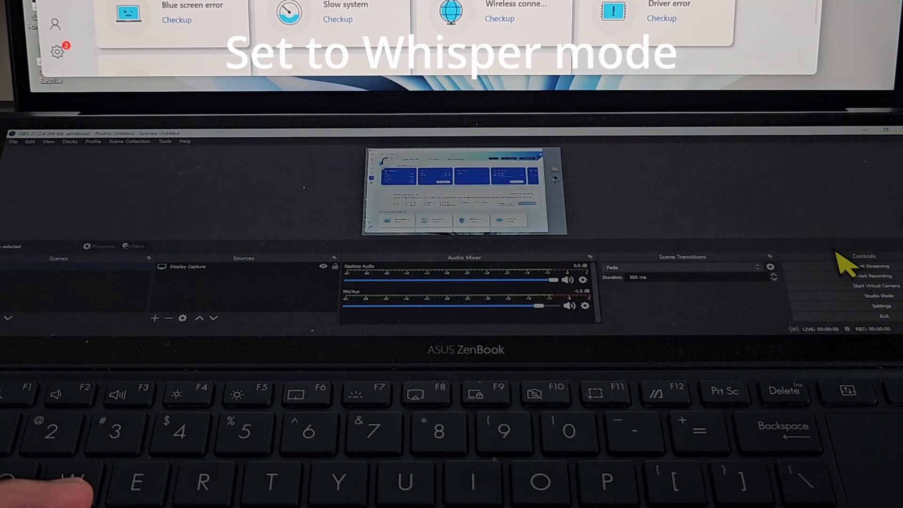
click(865, 275)
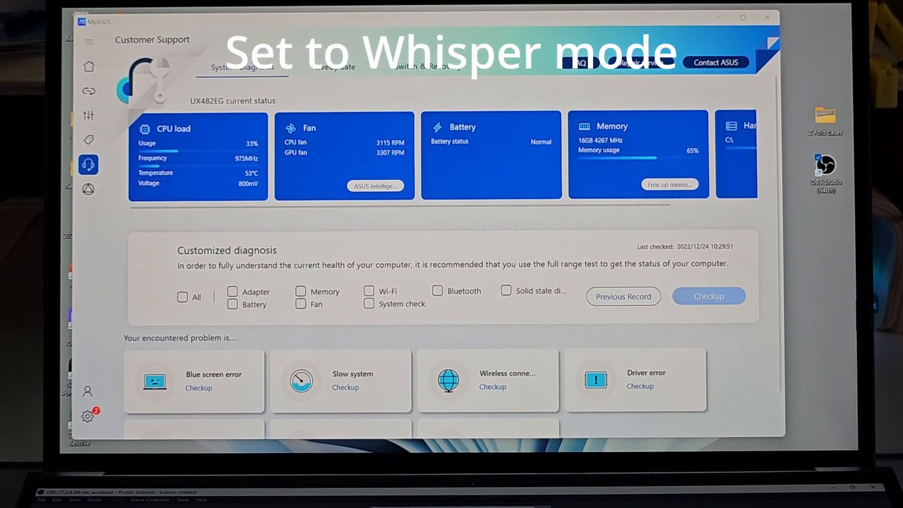
key(alt+tab)
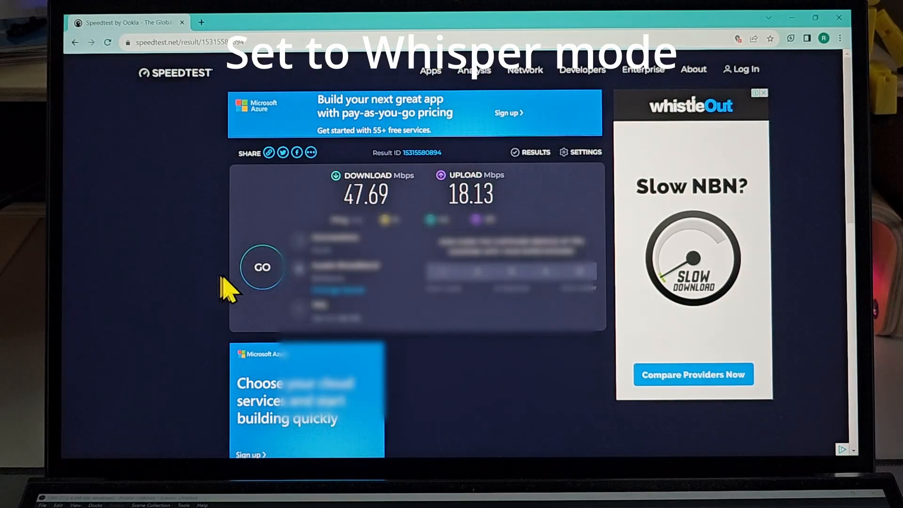
Start a new Speedtest run reaching about 48 Mbps download, checking MyASUS in between.
click(263, 266)
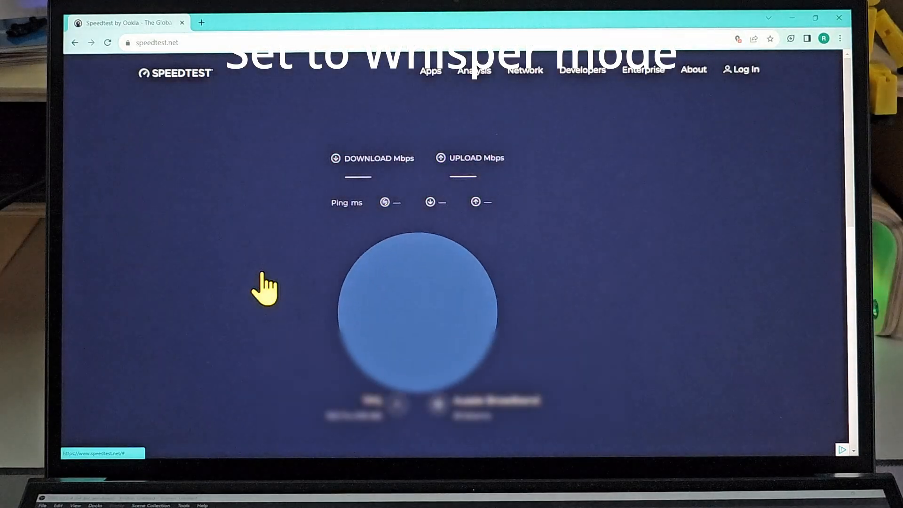
click(417, 311)
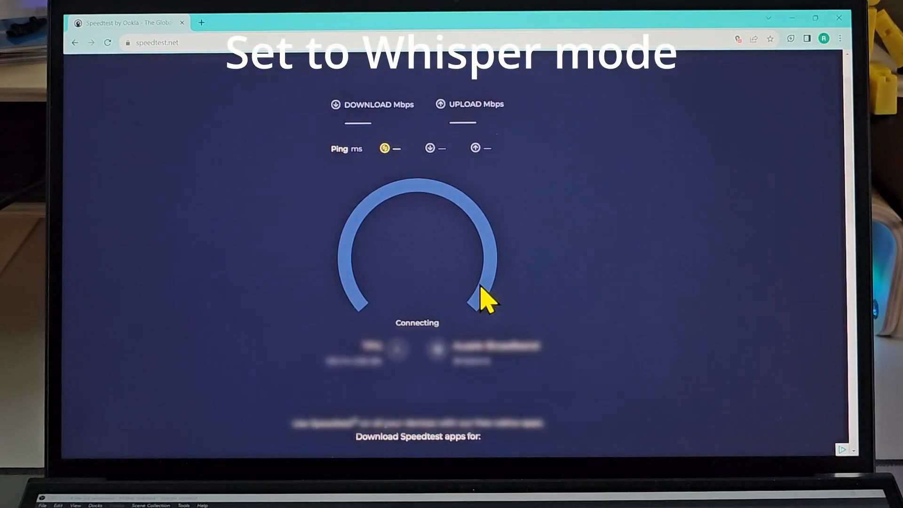
key(alt+tab)
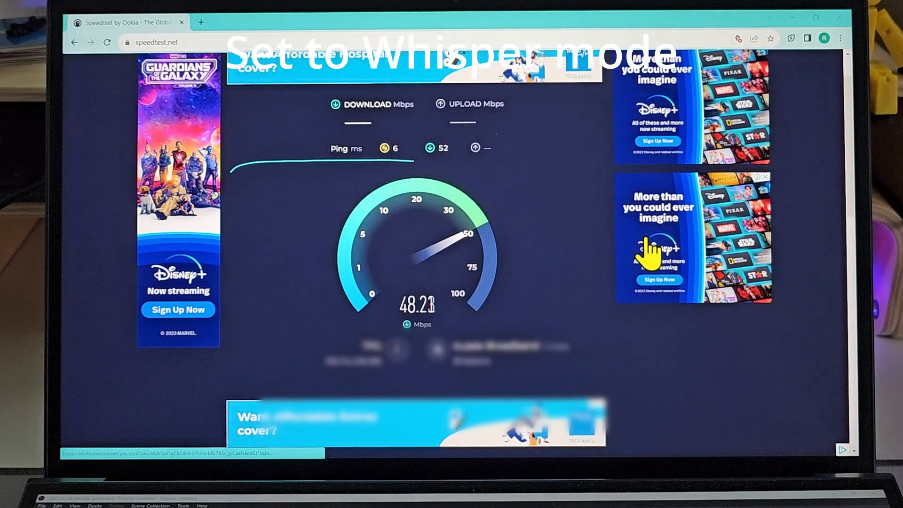
key(alt+tab)
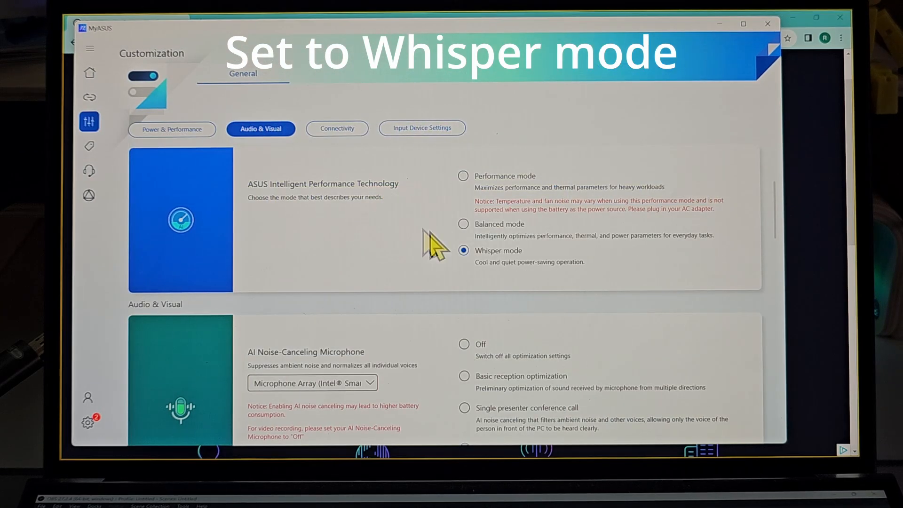
mouse_move(369, 227)
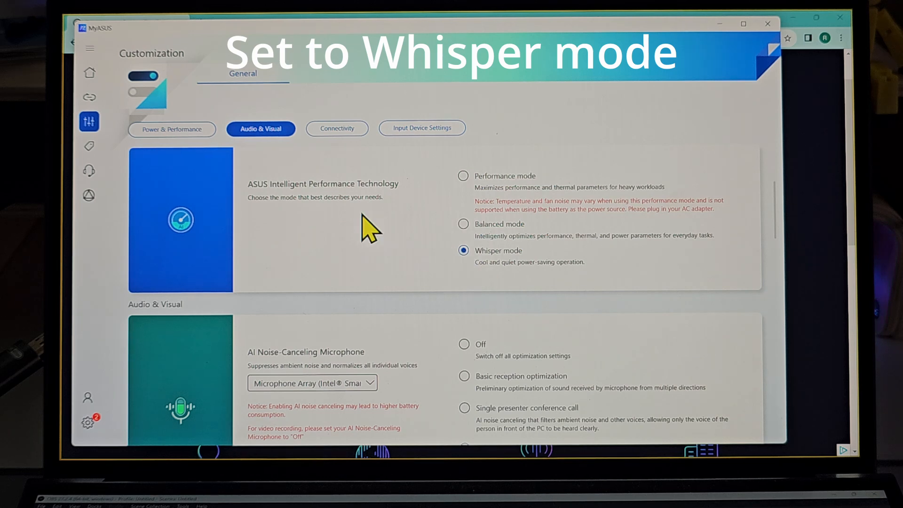
mouse_move(90, 170)
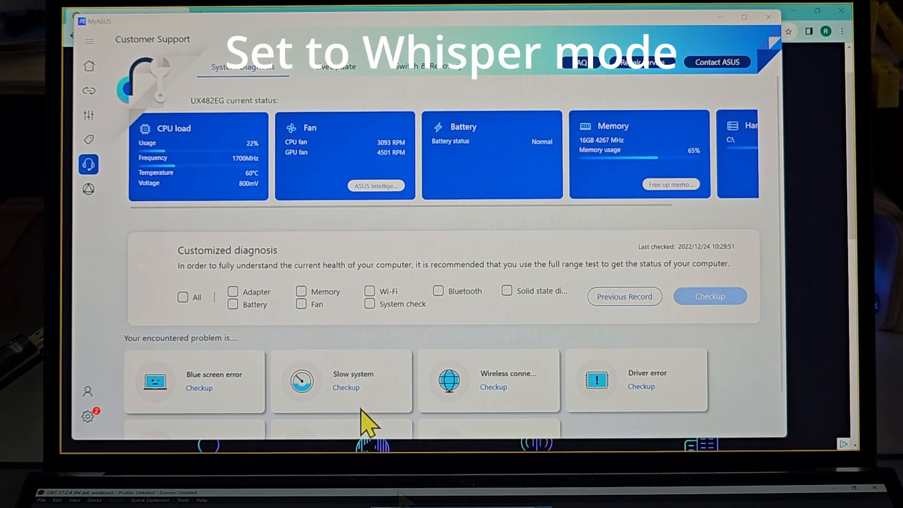
mouse_move(256, 193)
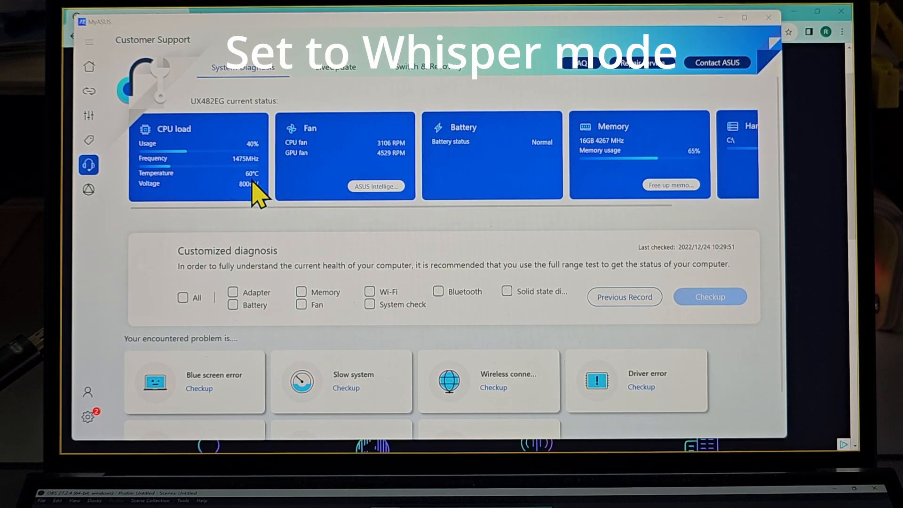
mouse_move(374, 161)
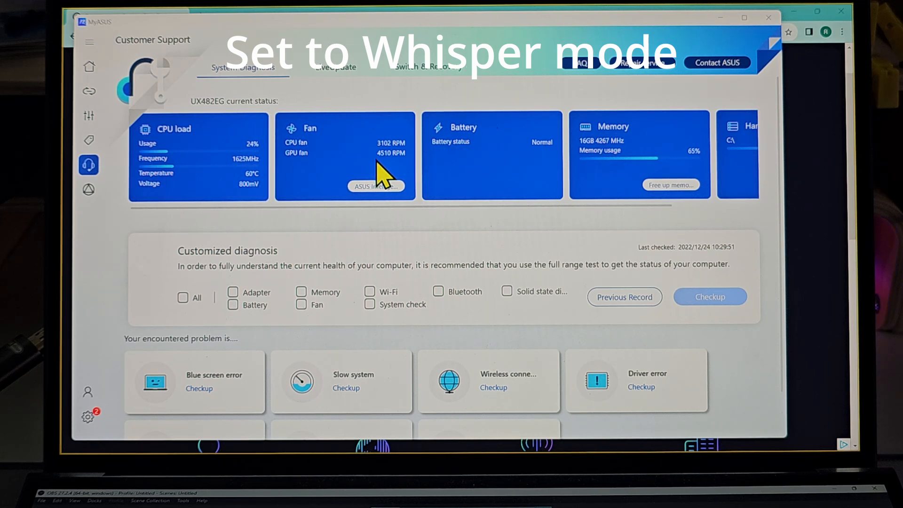
Go from the Fan card readout to the Intelligent Performance Technology settings, Whisper still selected.
click(89, 114)
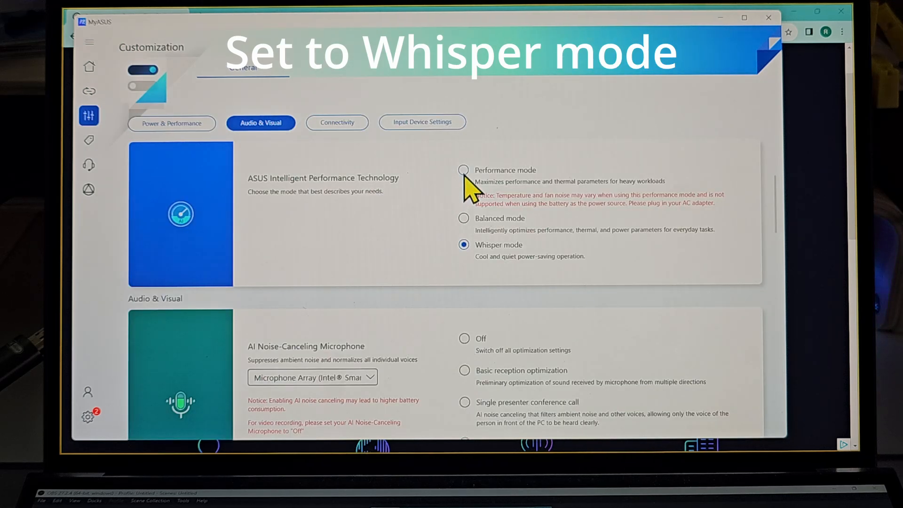
Select Performance mode in Intelligent Performance Technology, replacing Whisper mode.
click(462, 170)
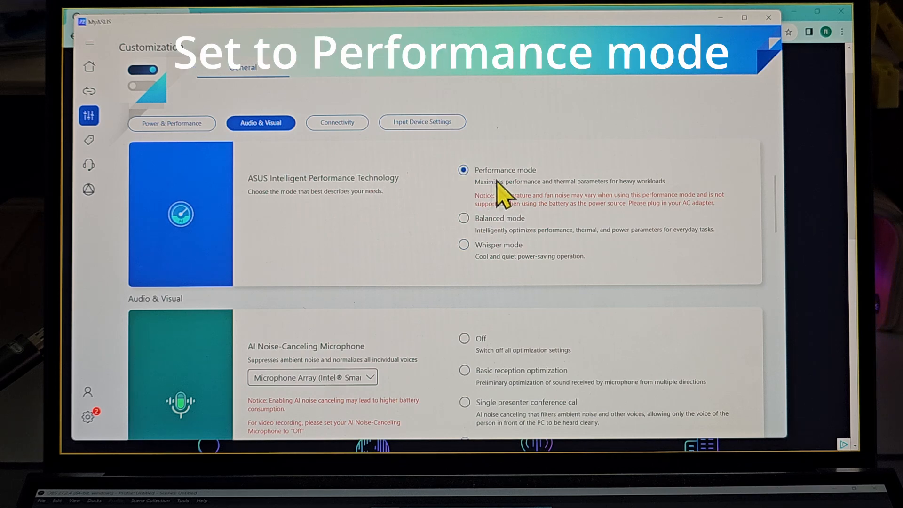
mouse_move(95, 173)
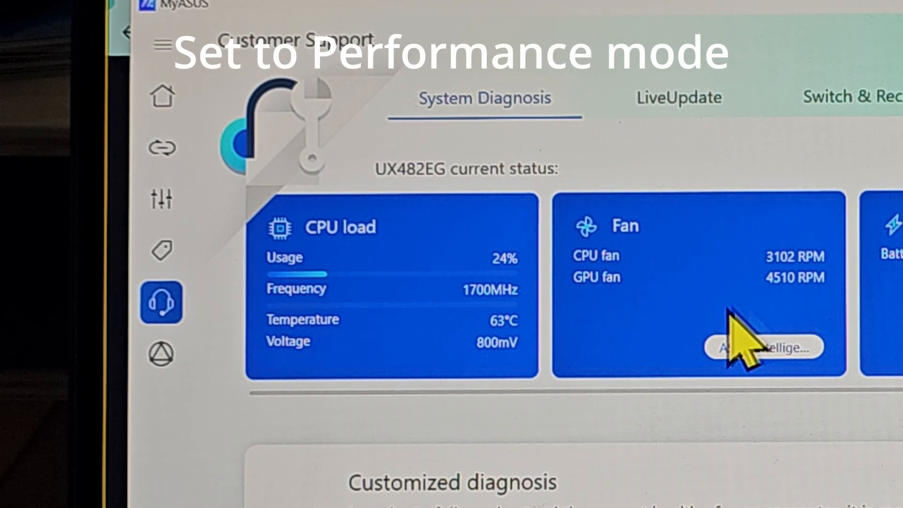
Watch System Diagnosis as fans ramp to about 7139/7728 RPM with CPU at 27% and 61°C.
click(760, 347)
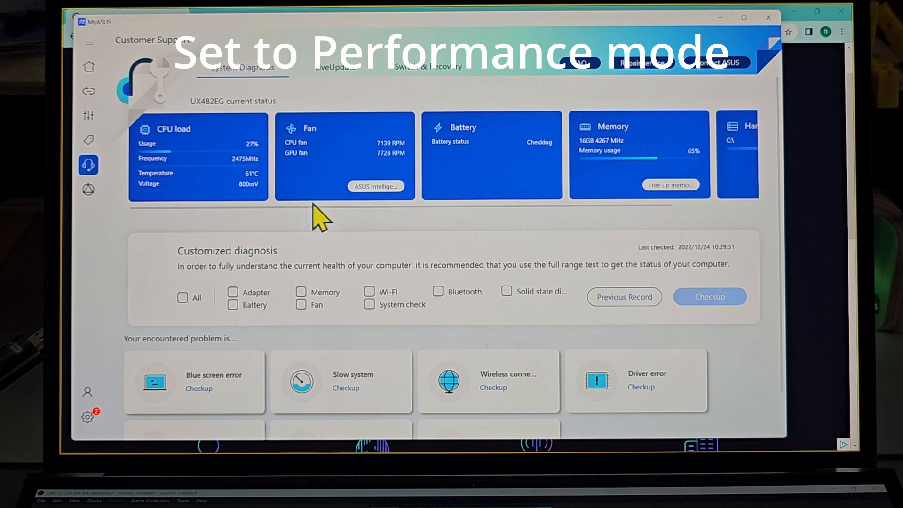
mouse_move(374, 147)
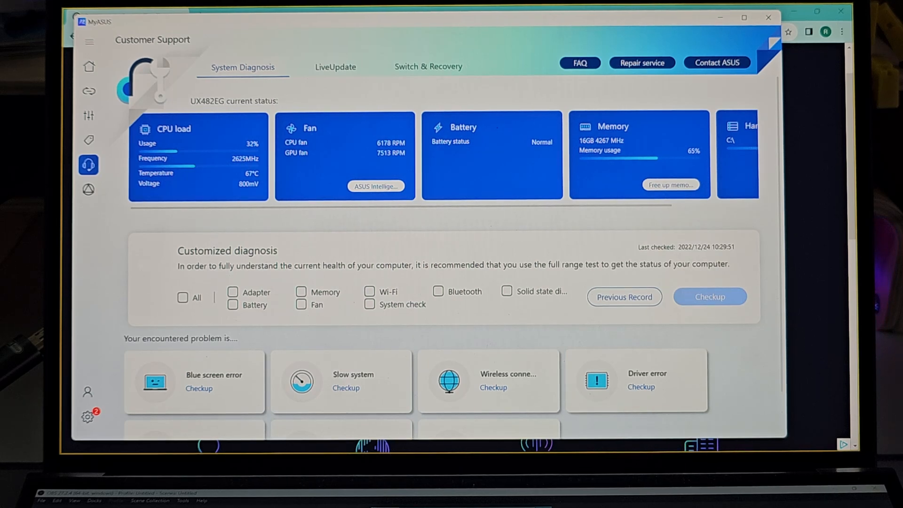
key(alt+tab)
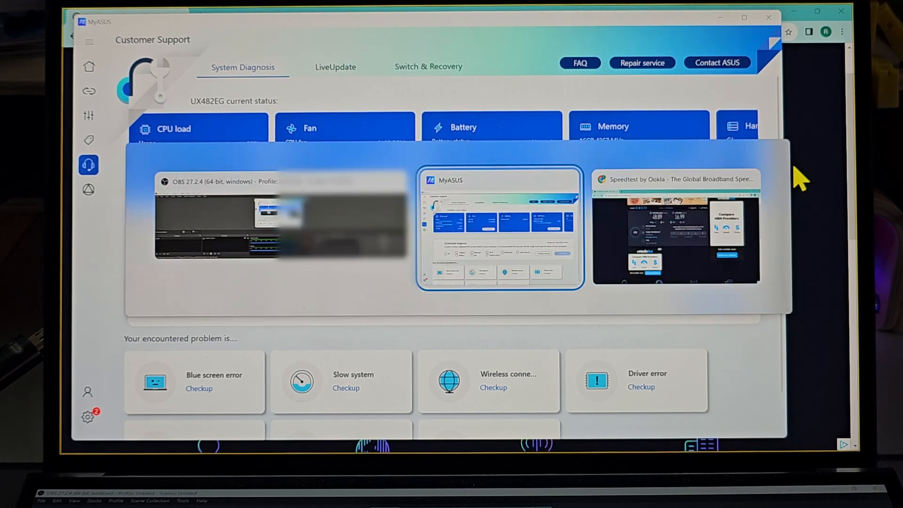
click(675, 230)
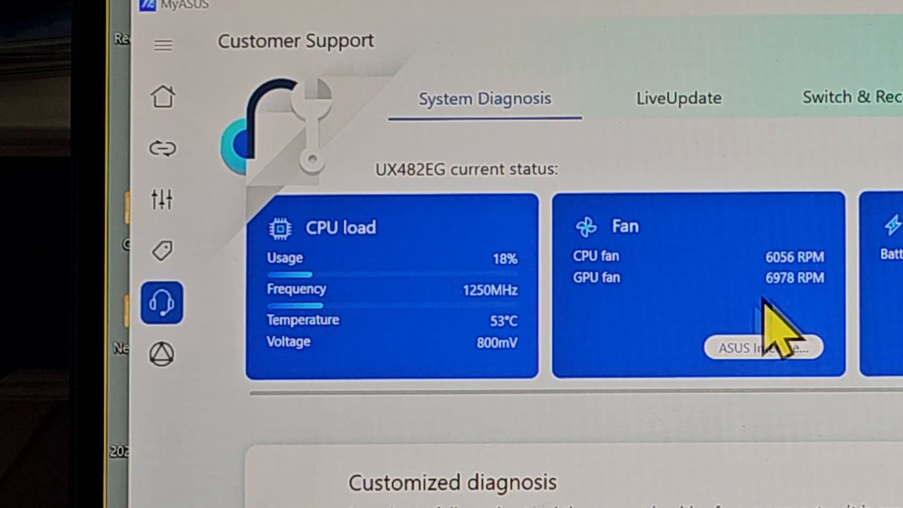
mouse_move(662, 270)
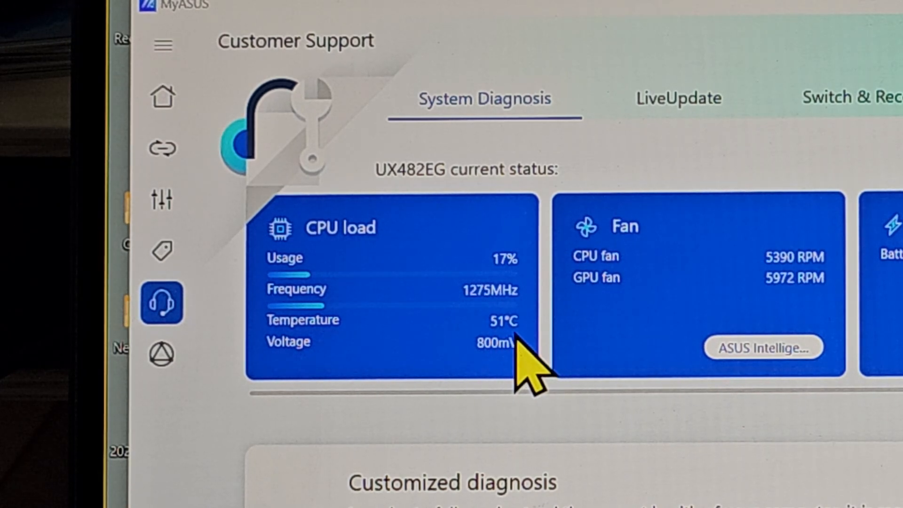
mouse_move(685, 345)
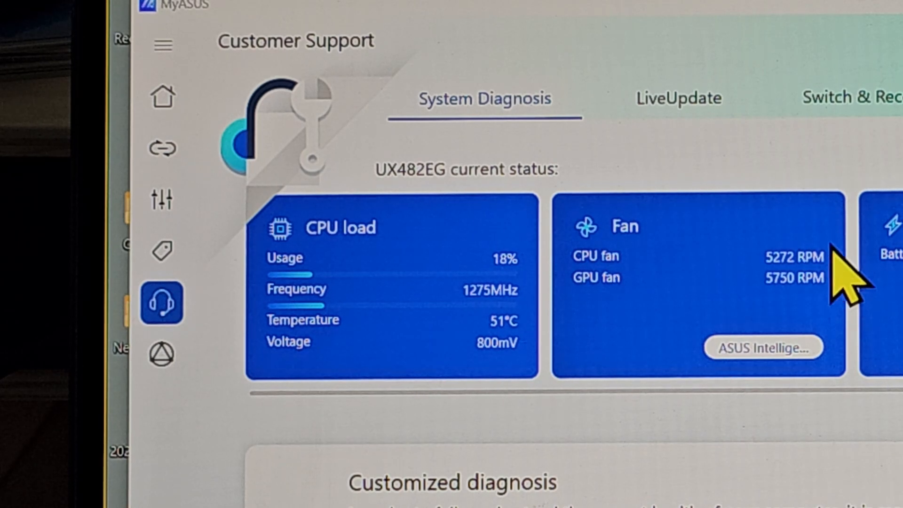
mouse_move(743, 236)
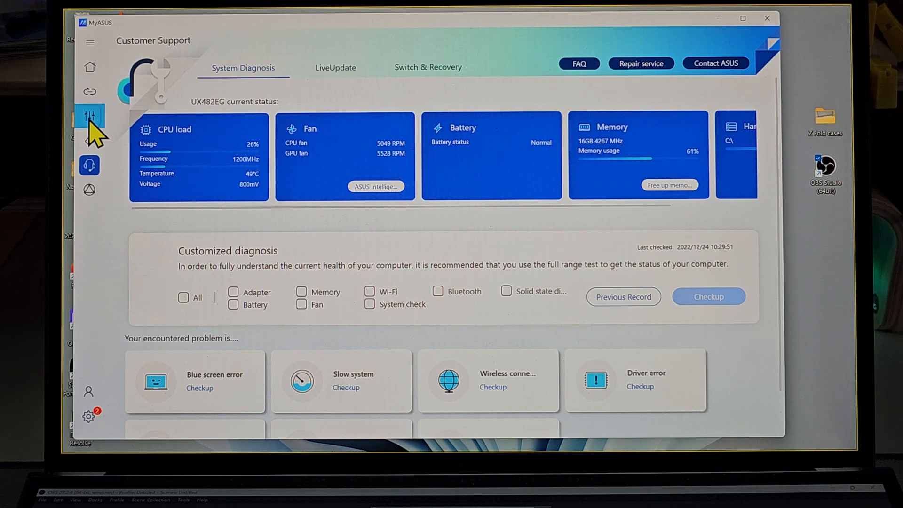
click(89, 114)
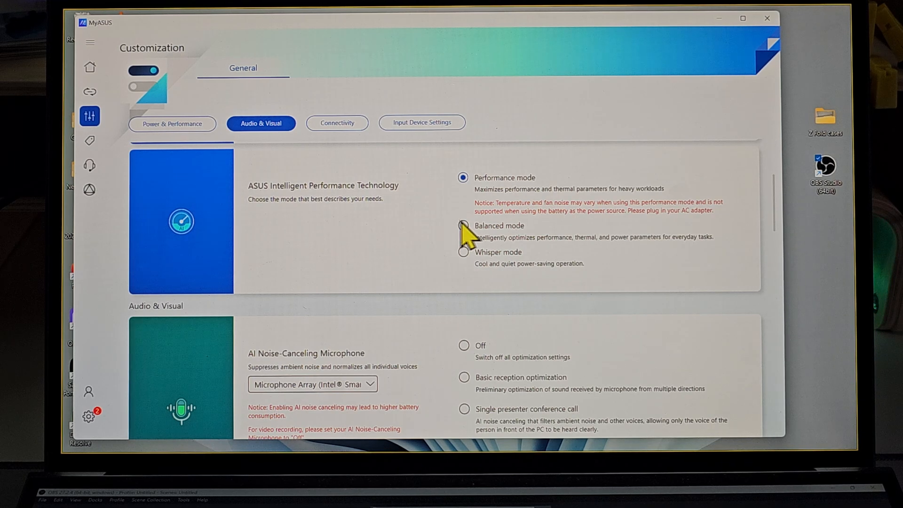
mouse_move(506, 193)
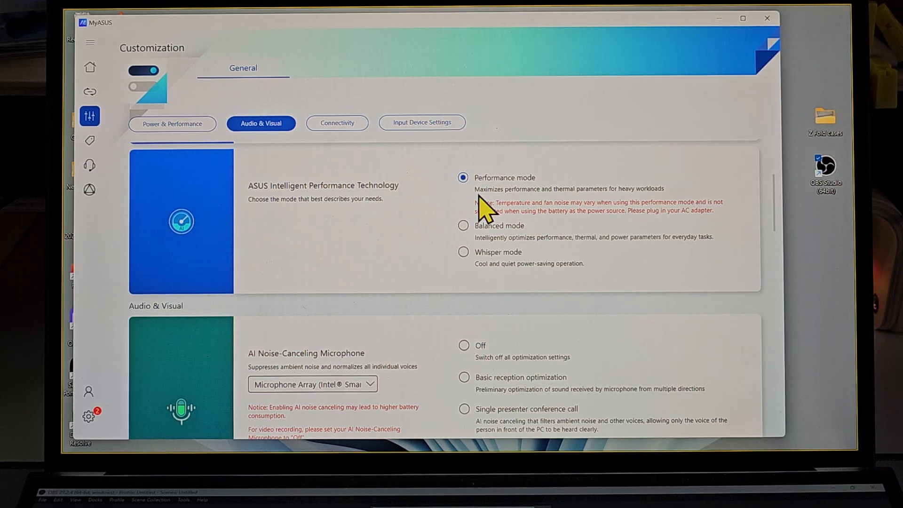
mouse_move(368, 219)
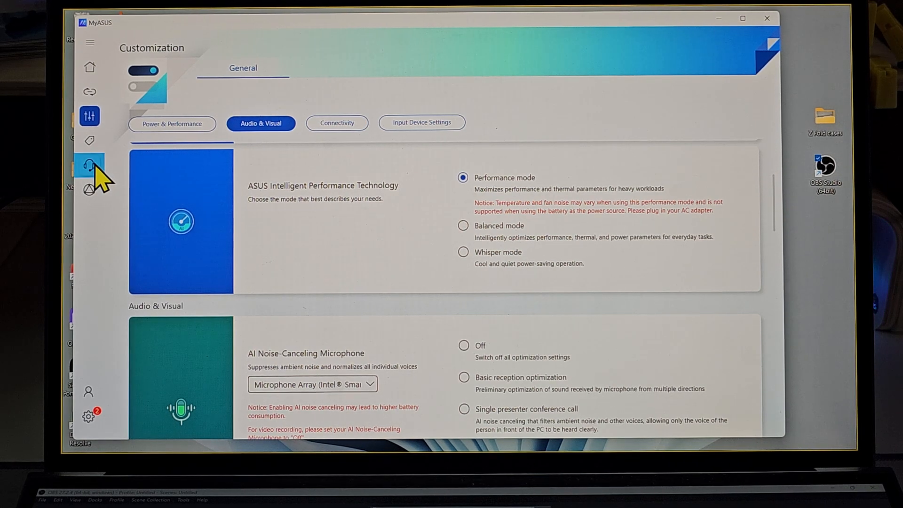
click(89, 165)
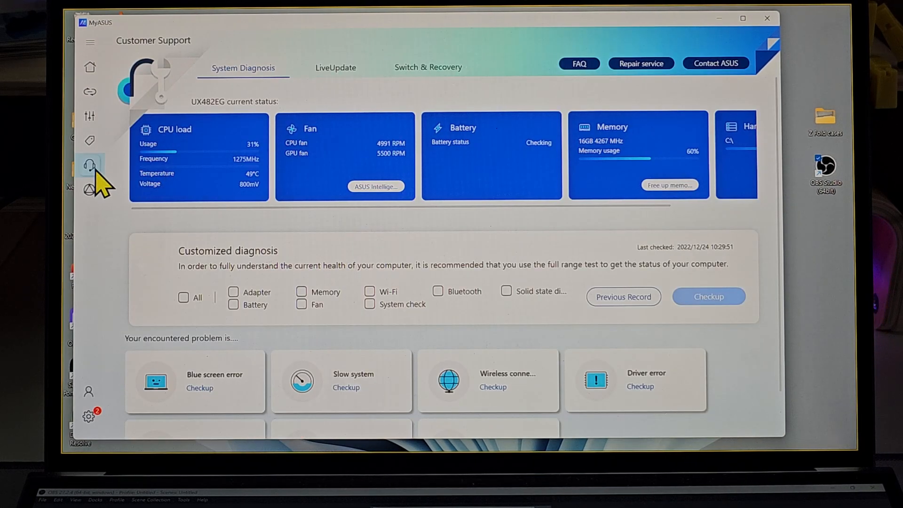
mouse_move(89, 166)
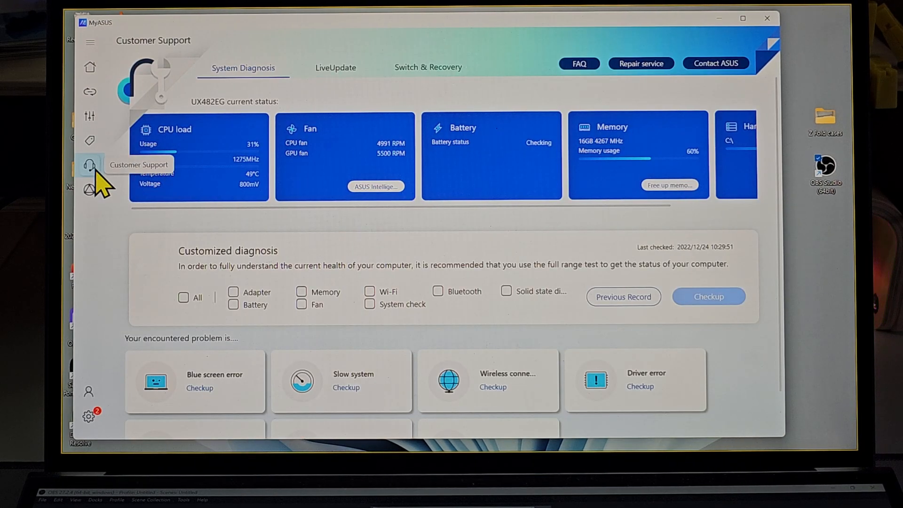